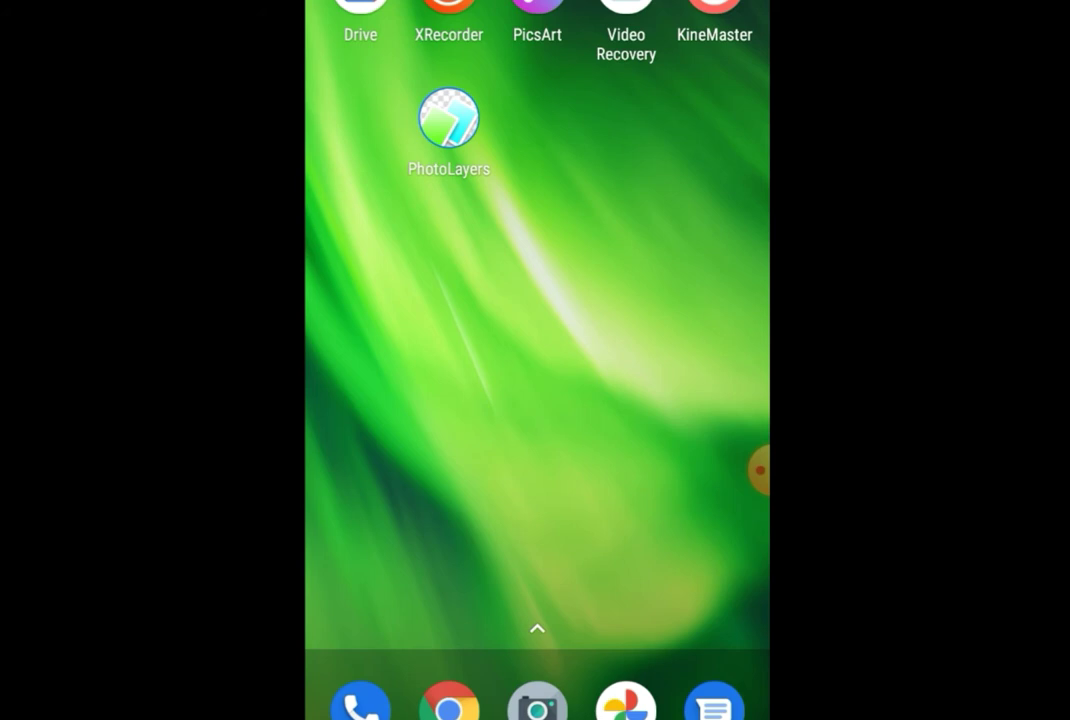
# Launch KineMaster from the home screen into the project's media browser
pyautogui.click(714, 10)
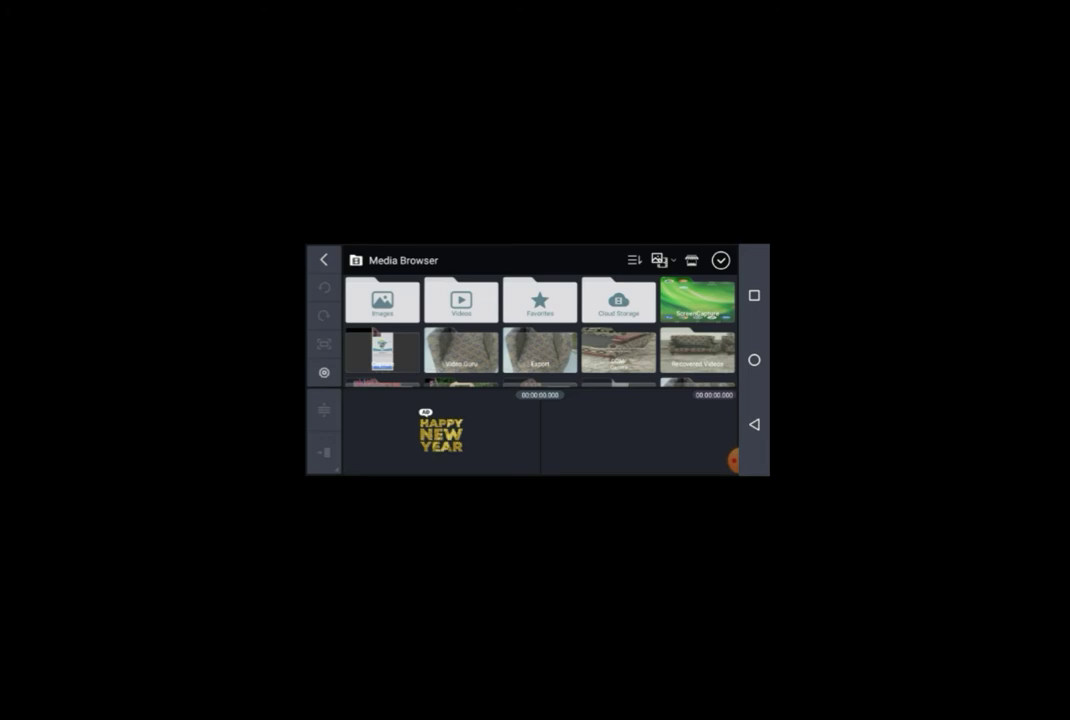
# Scroll the media browser to find the chair clip
pyautogui.scroll(-3)
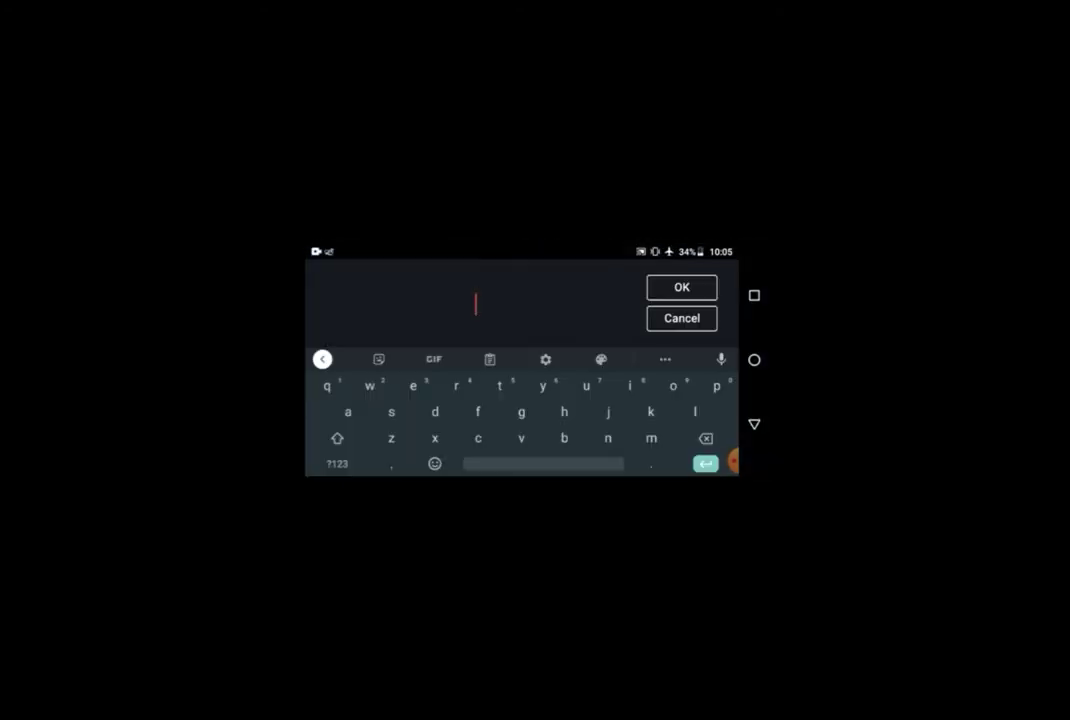
# Add a 'thank you' text layer and confirm it on the timeline
pyautogui.write('thank you')
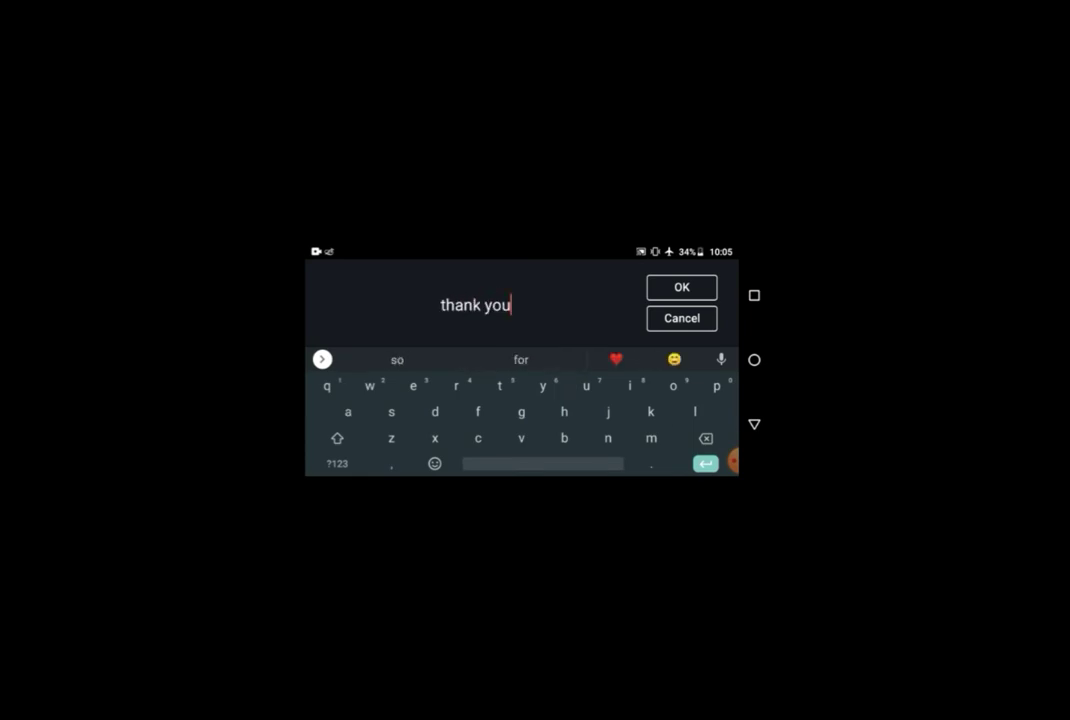
pyautogui.click(681, 287)
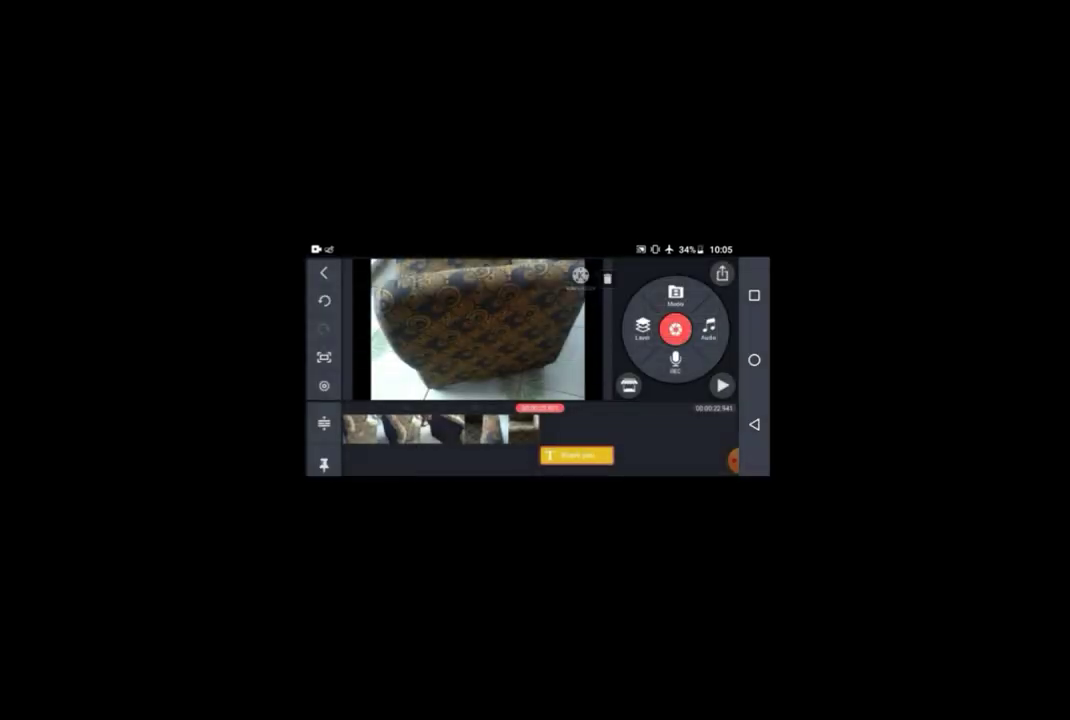
pyautogui.click(575, 456)
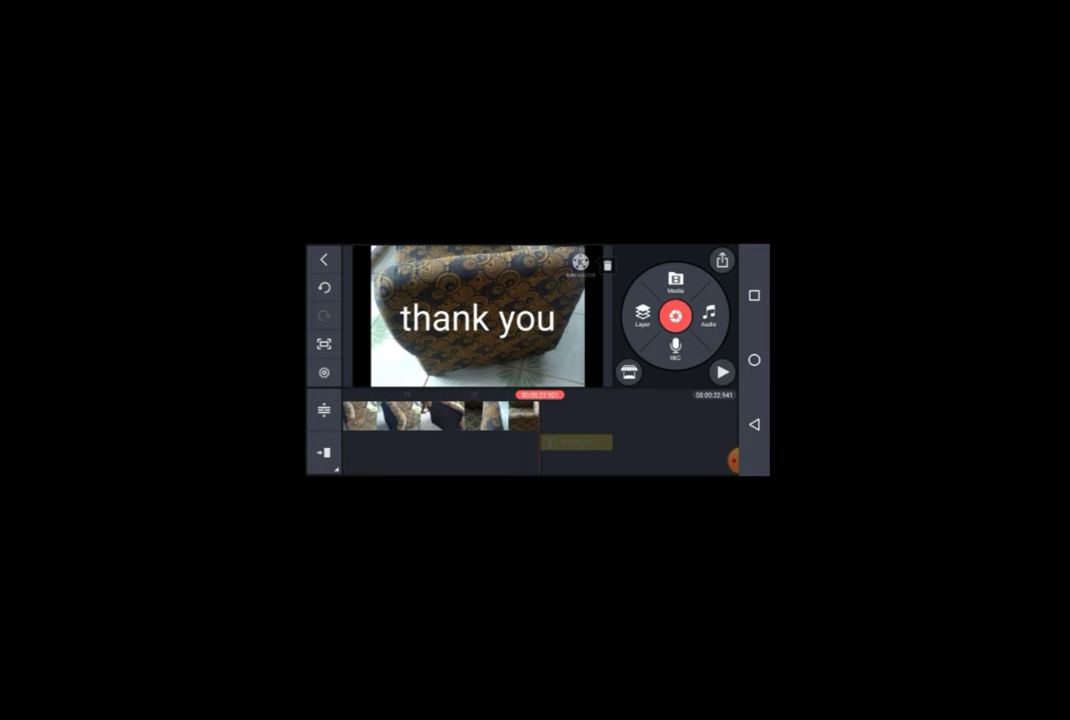
# Export the chair video with the text from the Export and Share settings
pyautogui.click(721, 261)
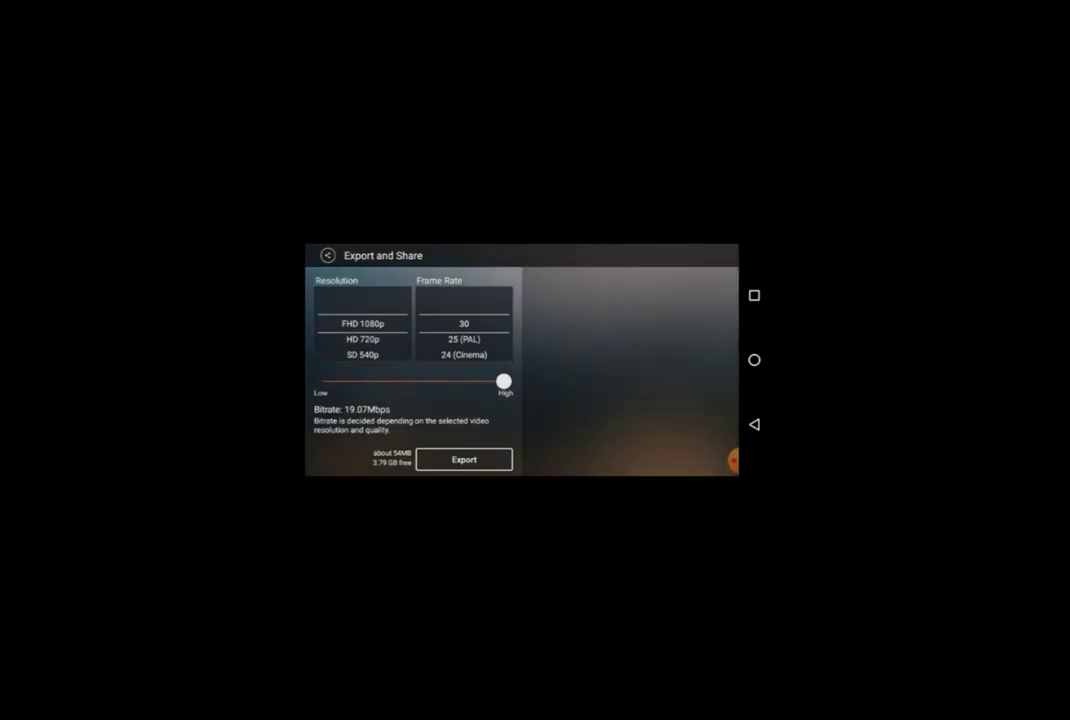
pyautogui.click(463, 459)
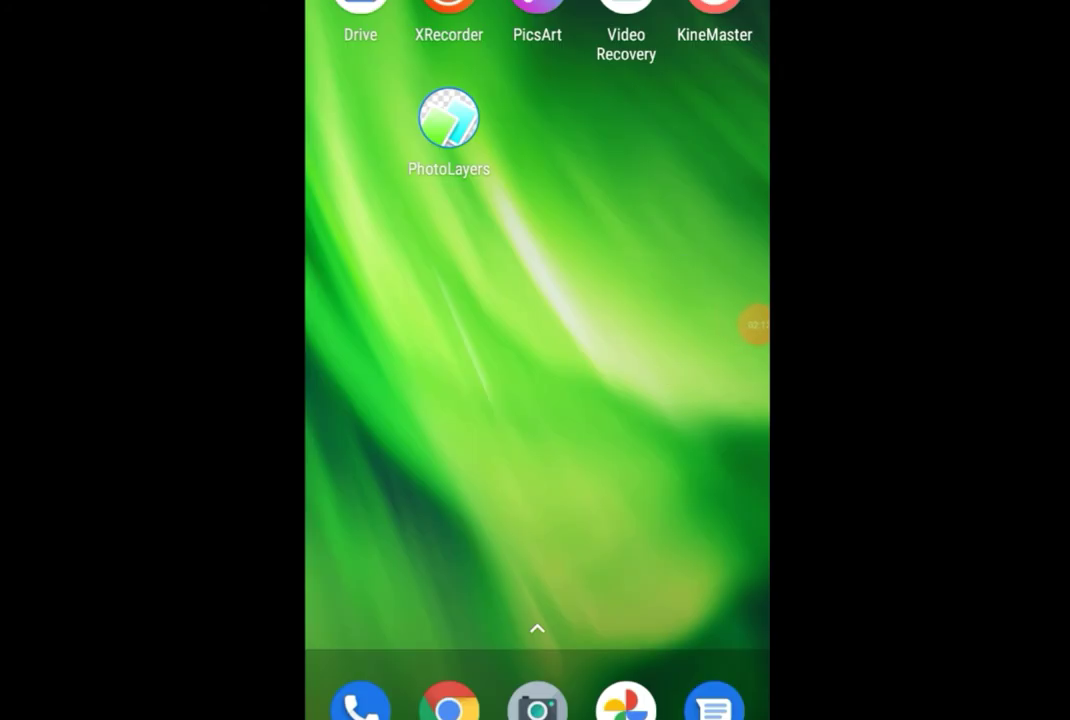
# Open the app drawer and launch Video Maker
pyautogui.scroll(-3)
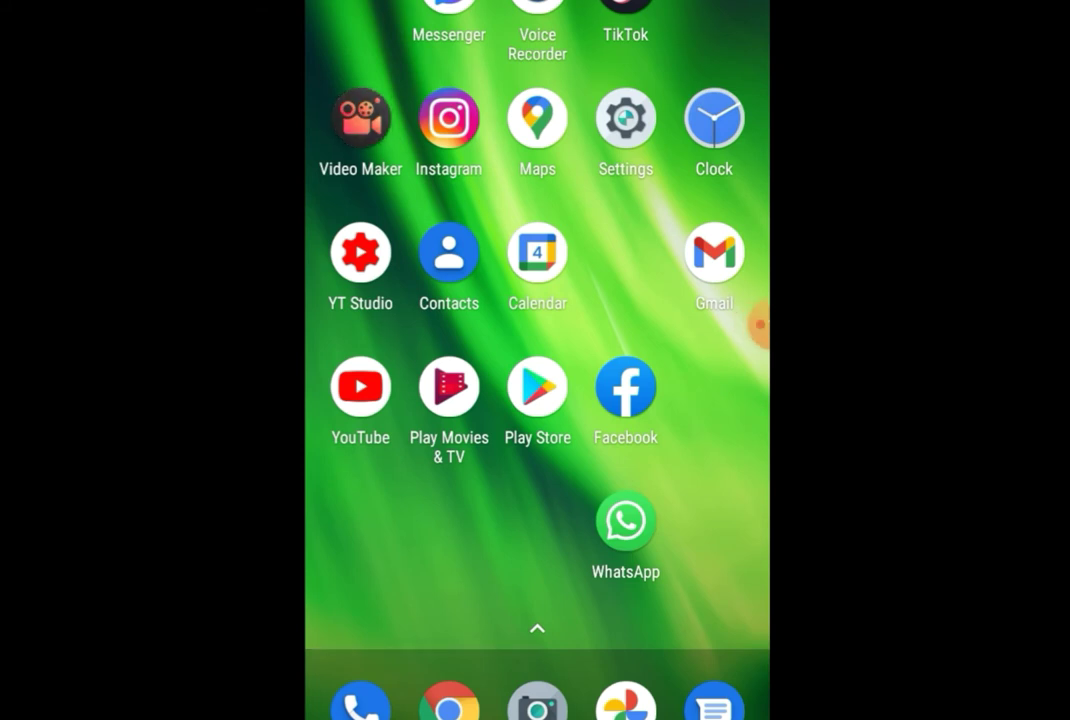
pyautogui.click(360, 122)
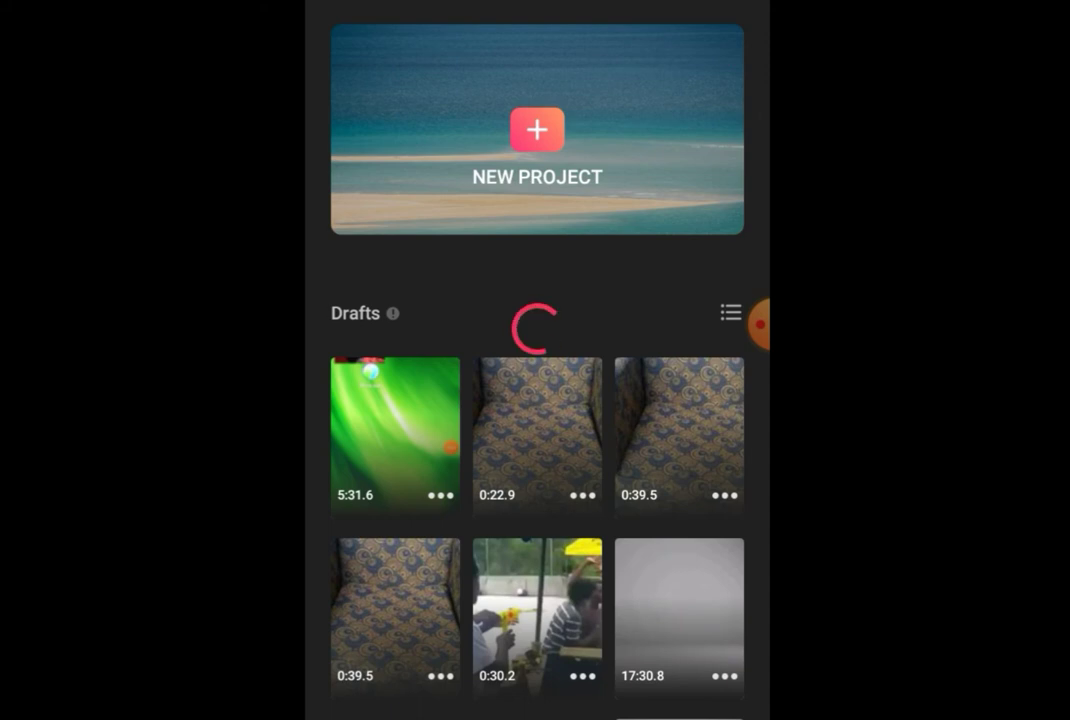
# Create a new project with the 0:22 chair video and continue to editing
pyautogui.click(537, 130)
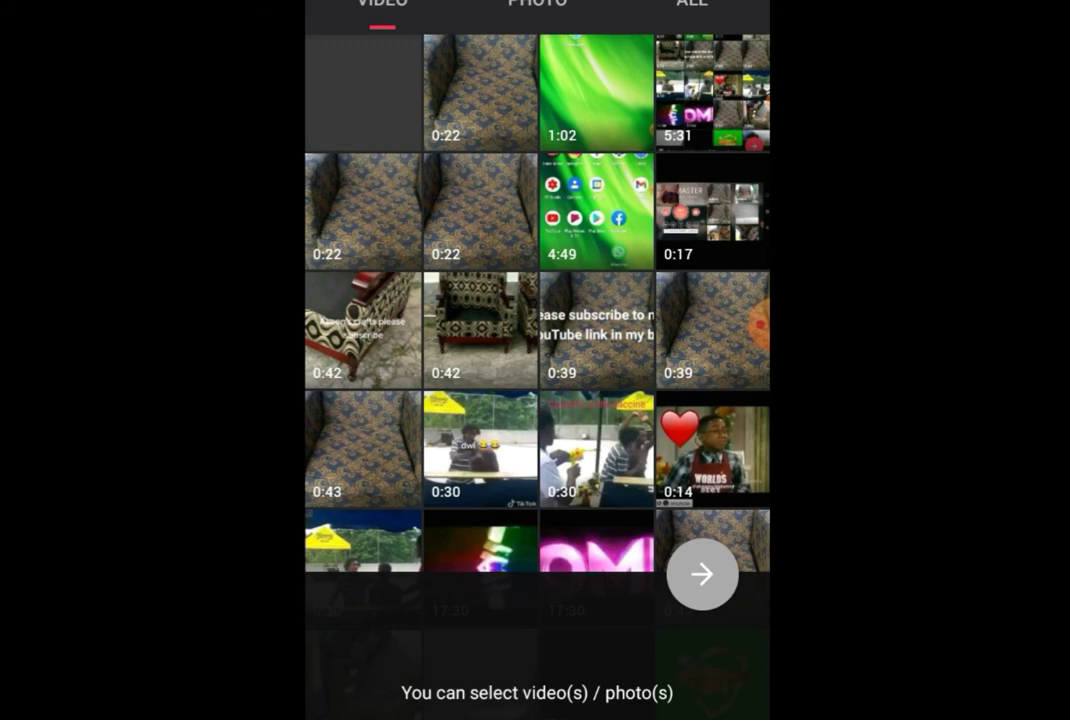
pyautogui.click(479, 91)
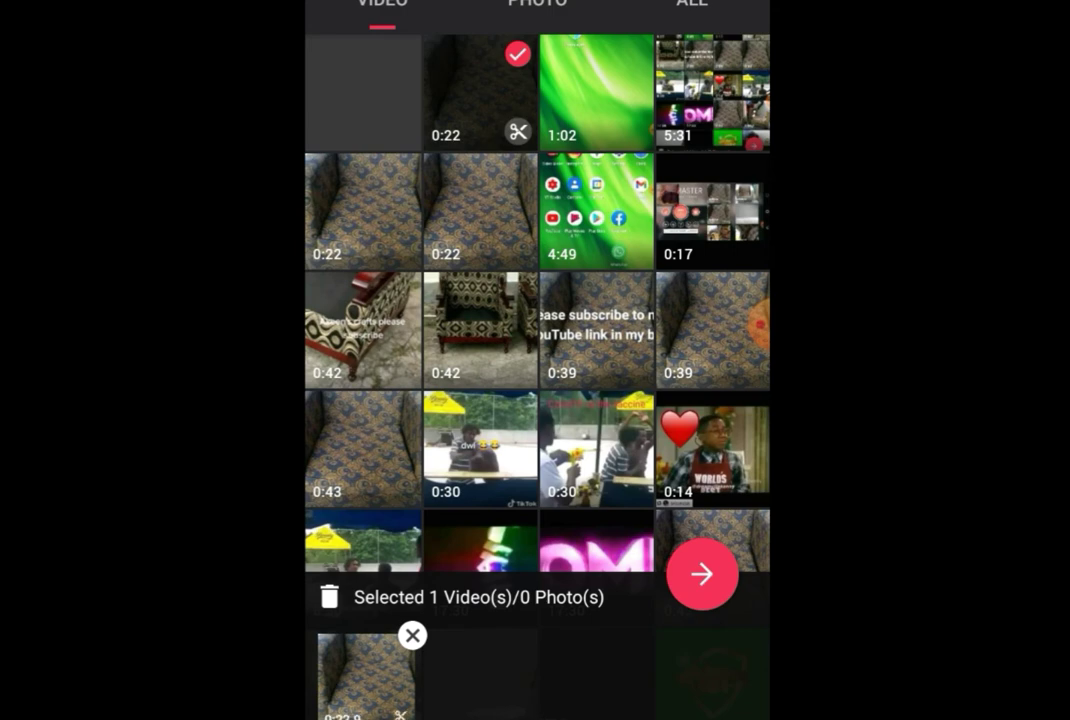
pyautogui.click(702, 573)
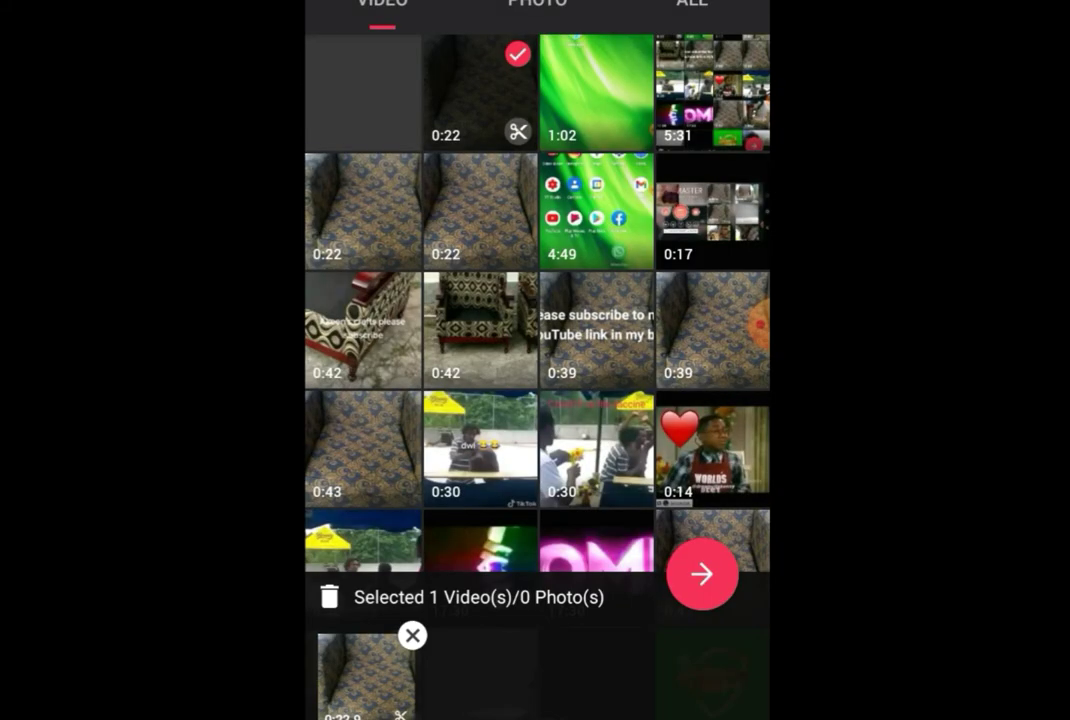
pyautogui.click(702, 573)
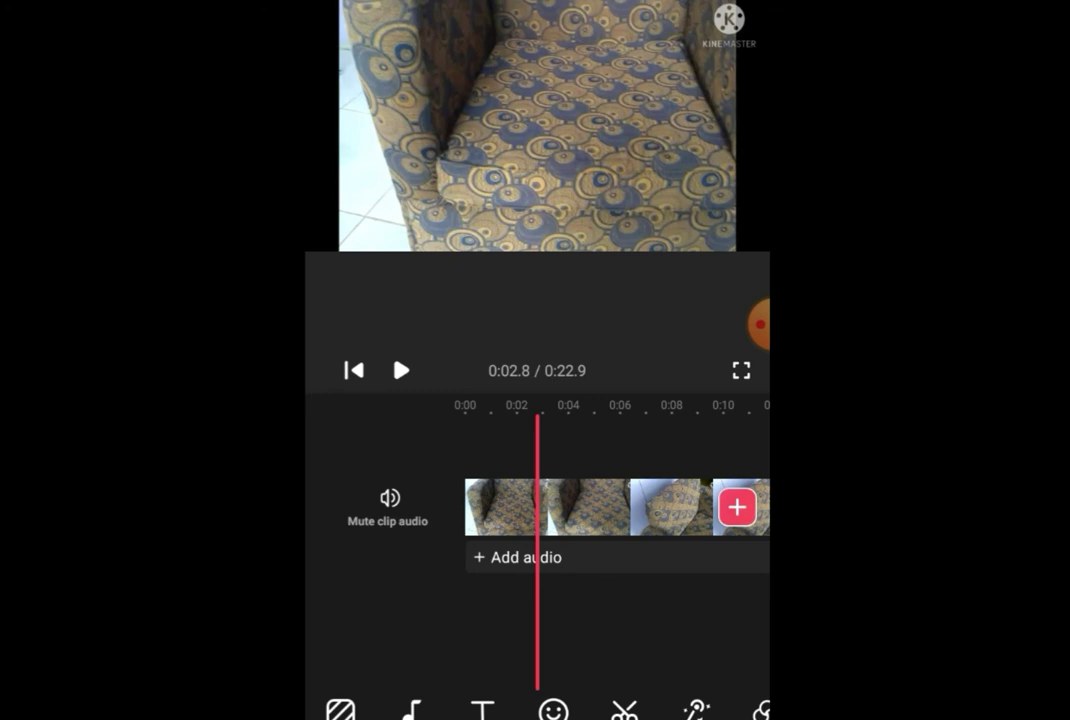
# Crop the chair clip past the KineMaster watermark and bring up export settings
pyautogui.click(550, 507)
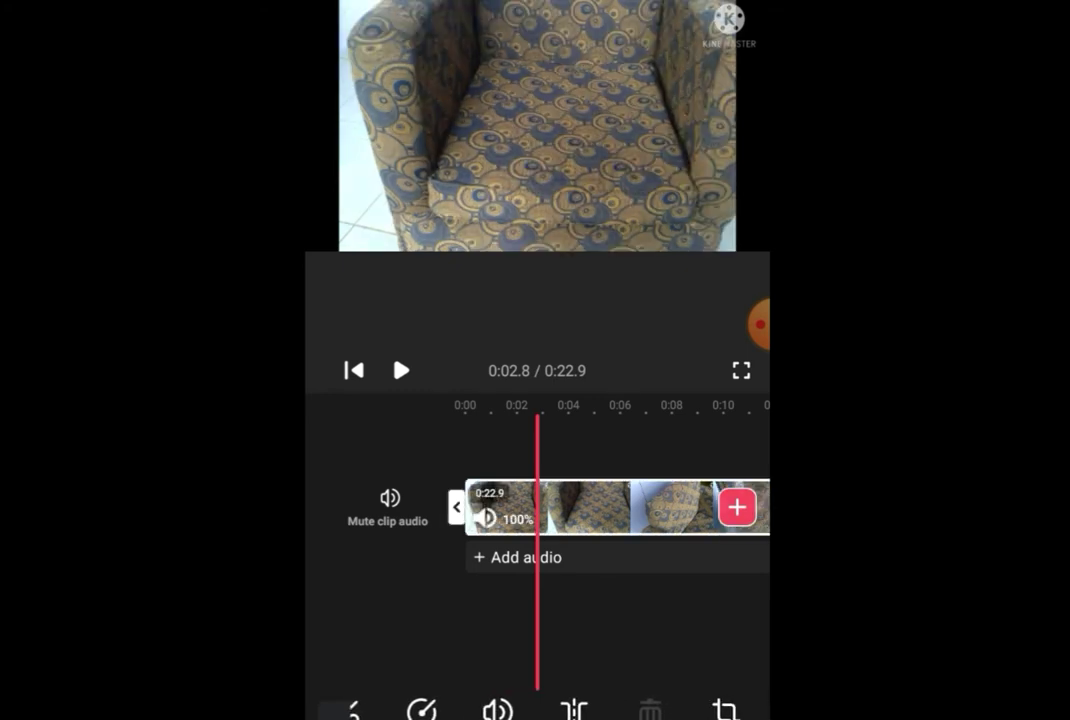
pyautogui.click(728, 706)
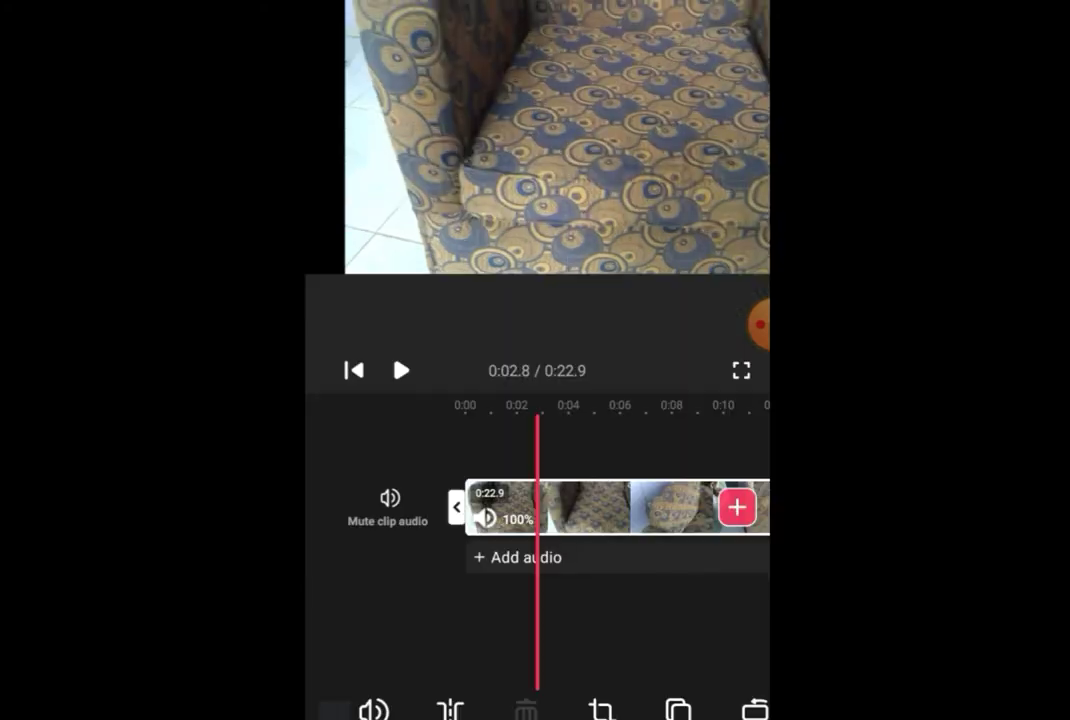
pyautogui.click(401, 370)
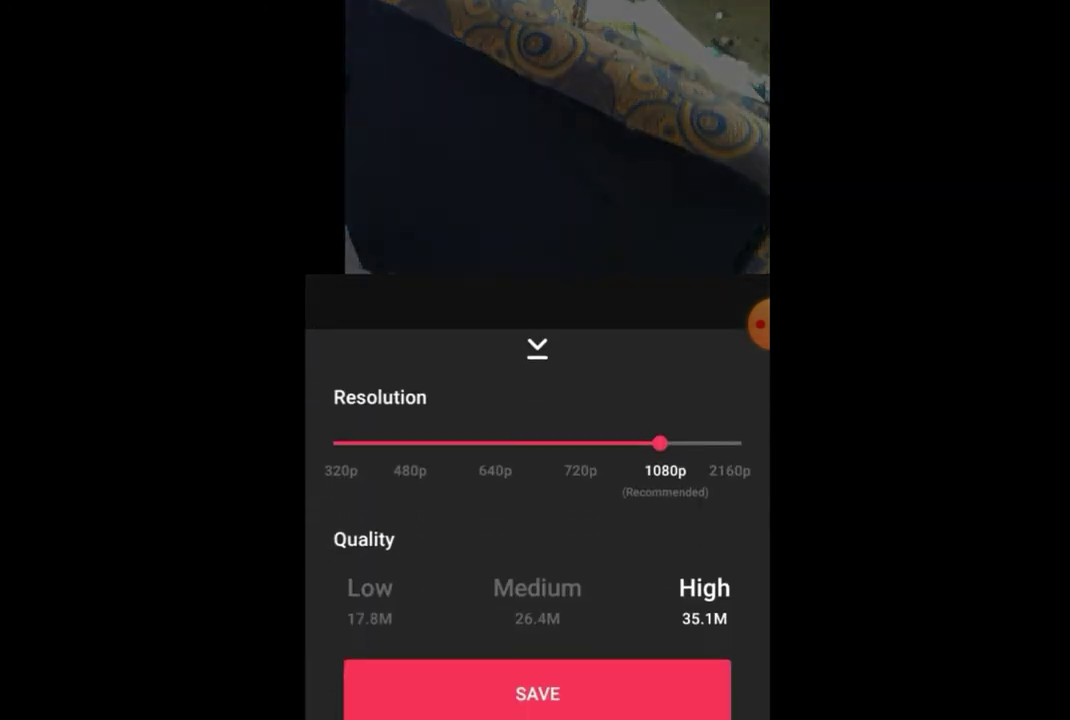
# Save the cropped video at 1080p resolution and High quality
pyautogui.click(537, 693)
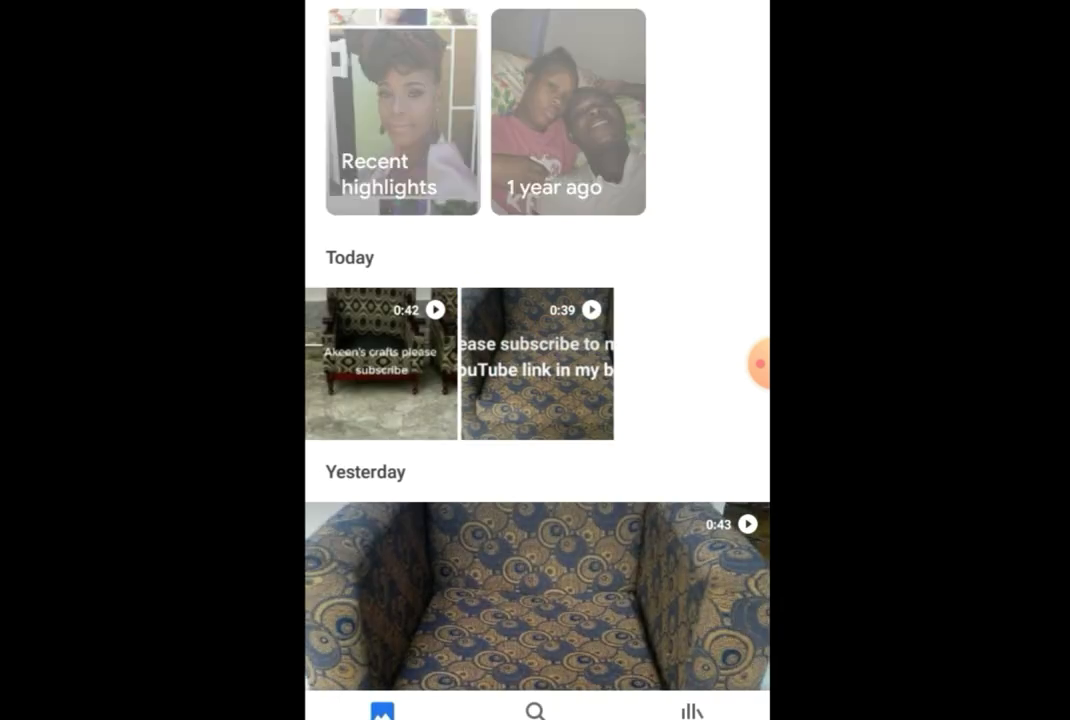
# Show the Library tab and scroll device folders to Video.Guru
pyautogui.click(692, 710)
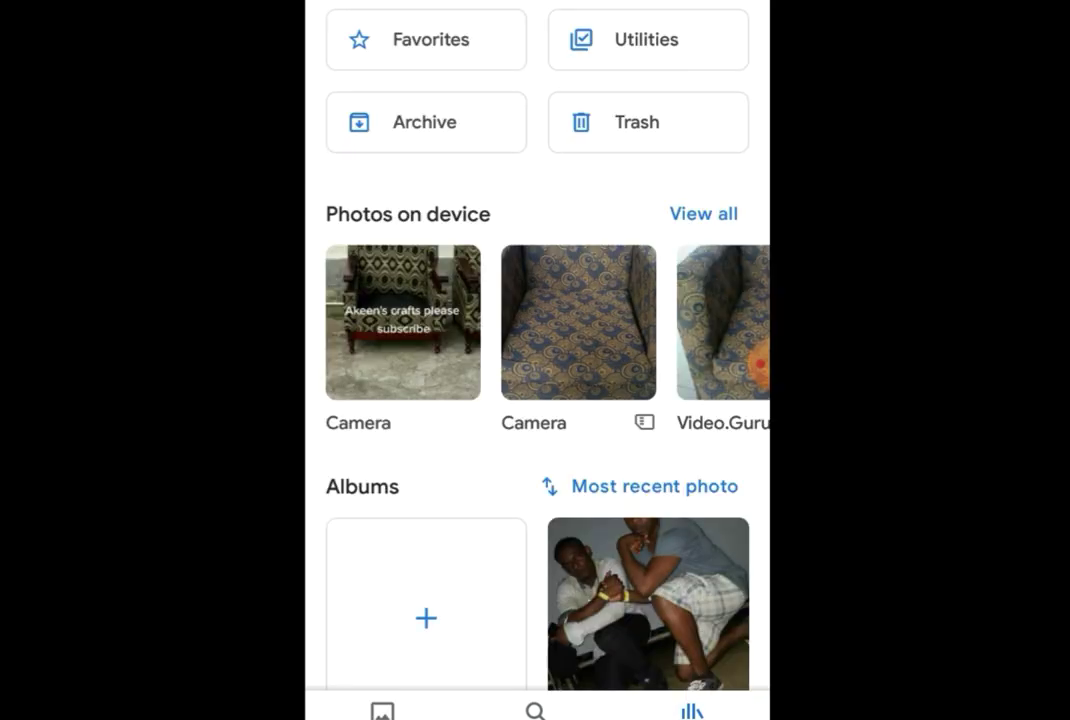
pyautogui.hscroll(-3)
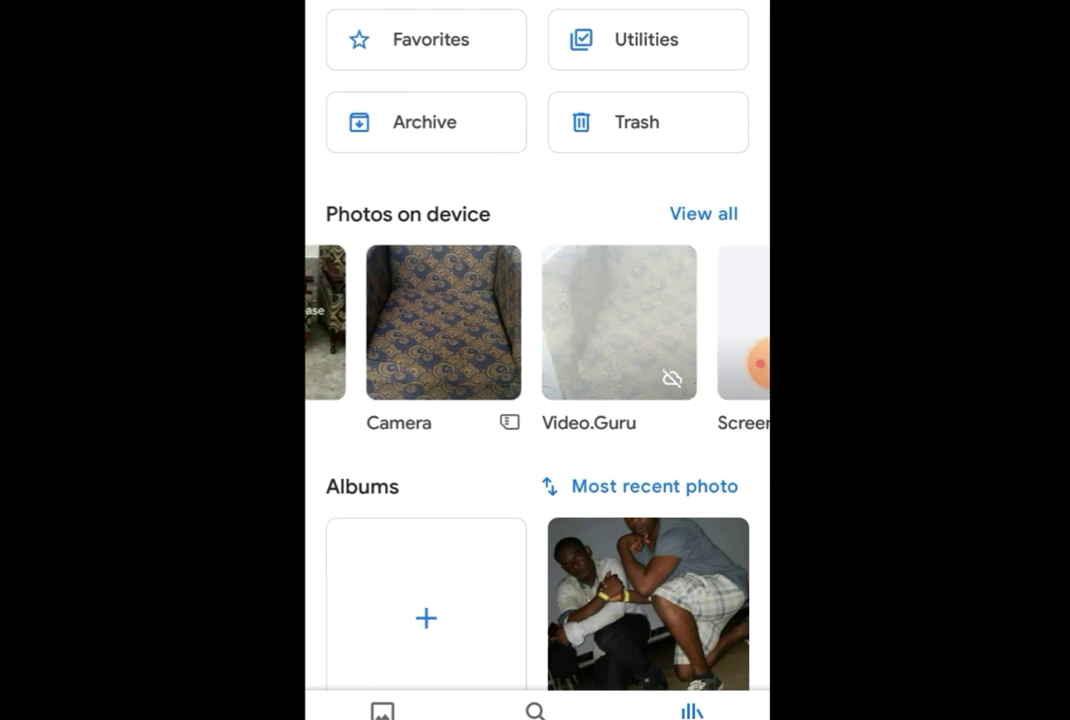